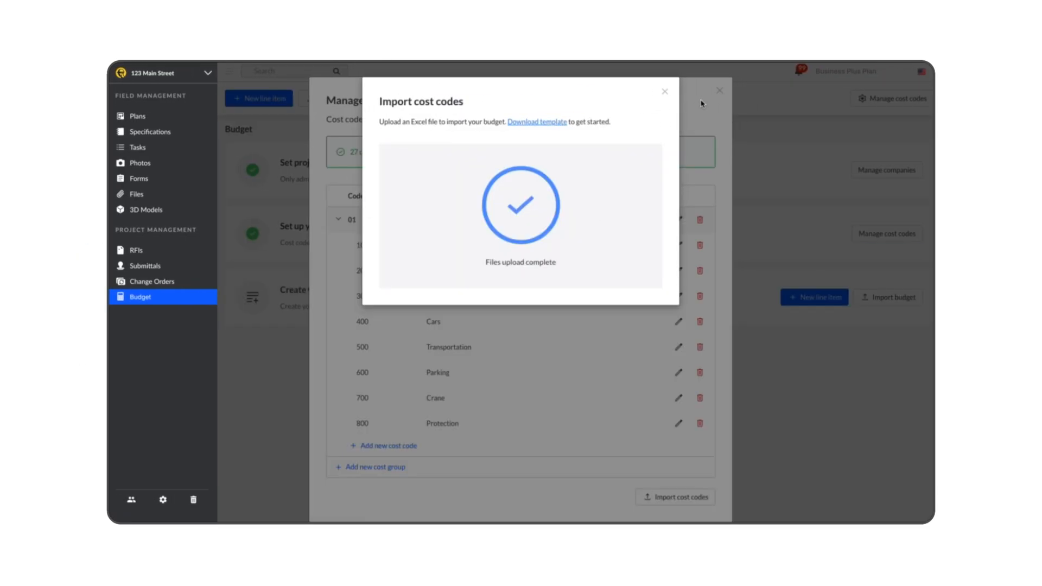
Close the finished cost code import and the completed 29-item budget import
click(665, 91)
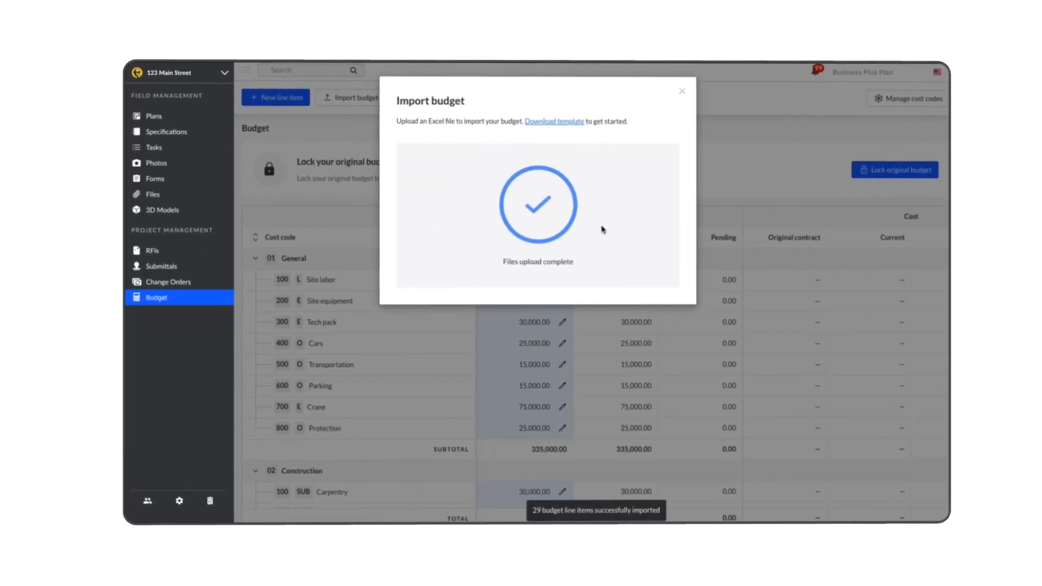
click(682, 90)
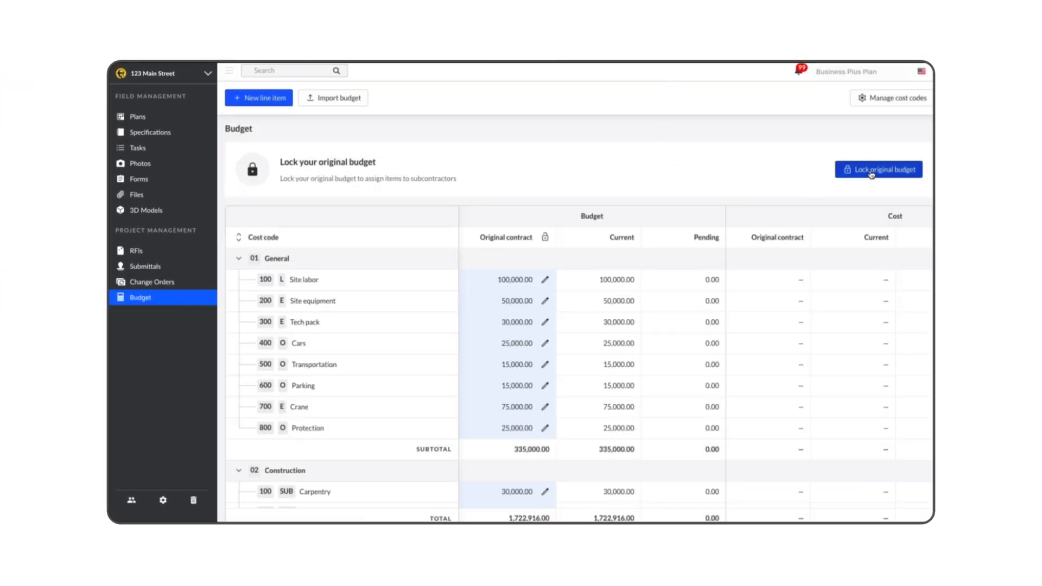
Lock the original budget and view the Concrete line item's cost-side change orders
click(880, 169)
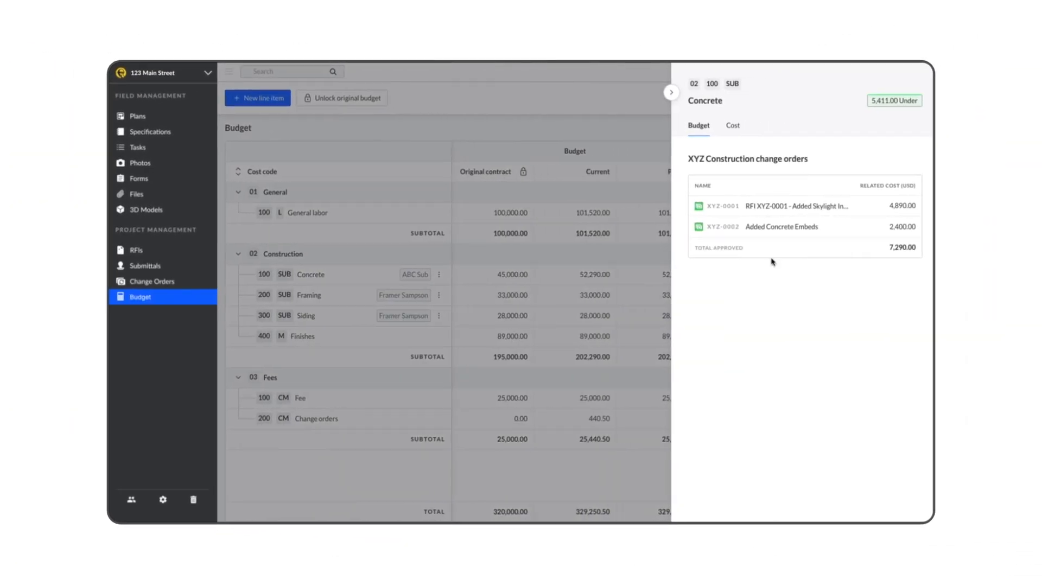
click(731, 125)
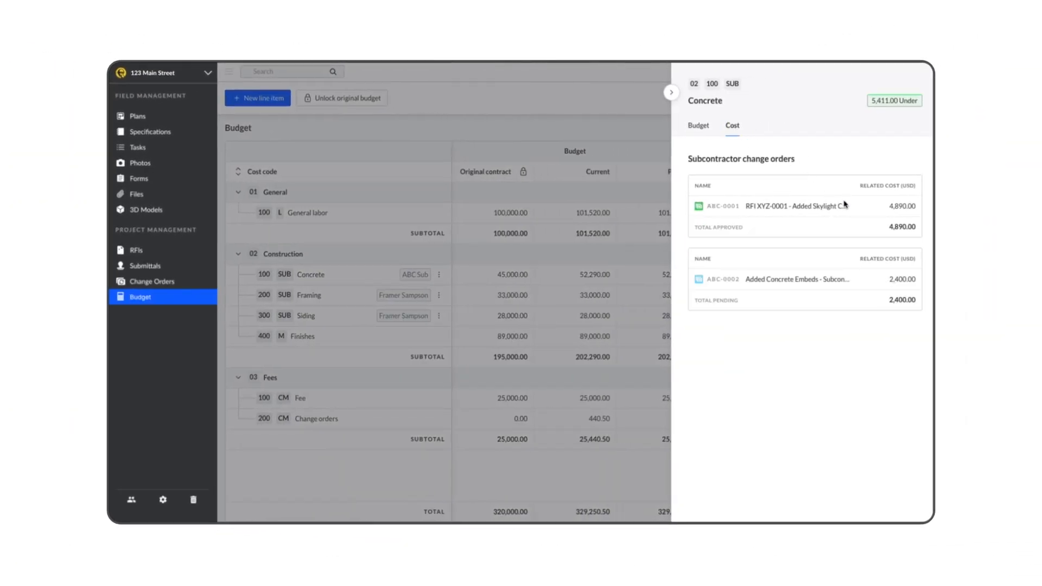
click(671, 92)
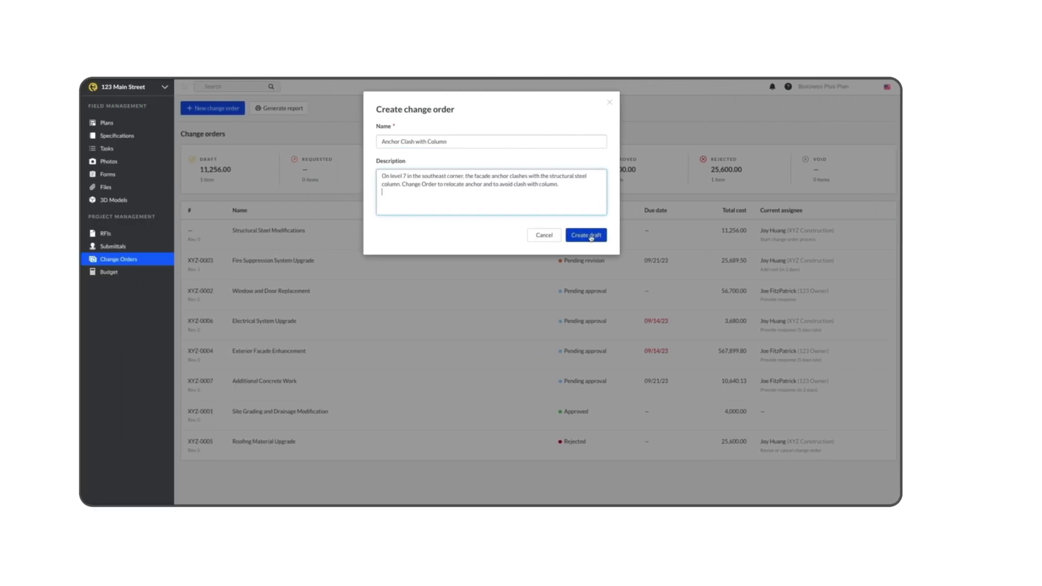
Save 'Anchor Clash with Column' as a draft and submit it to the project owner for approval
click(586, 235)
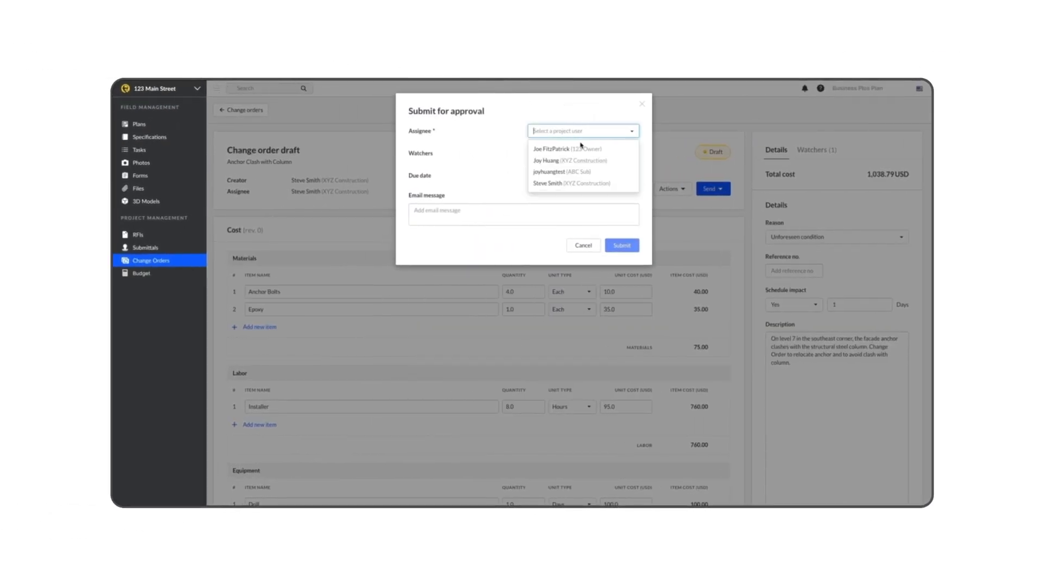
click(556, 149)
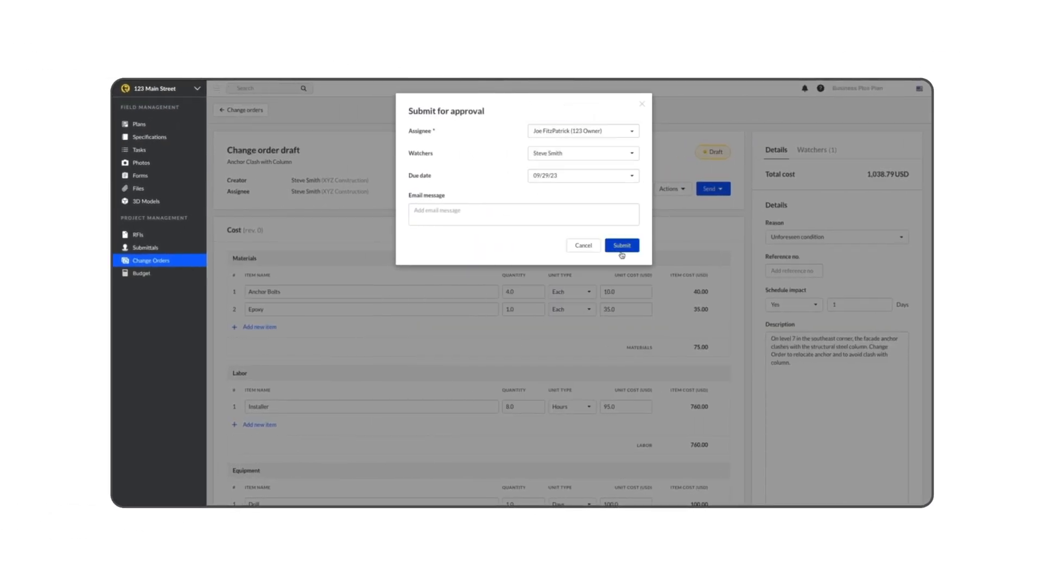
click(621, 246)
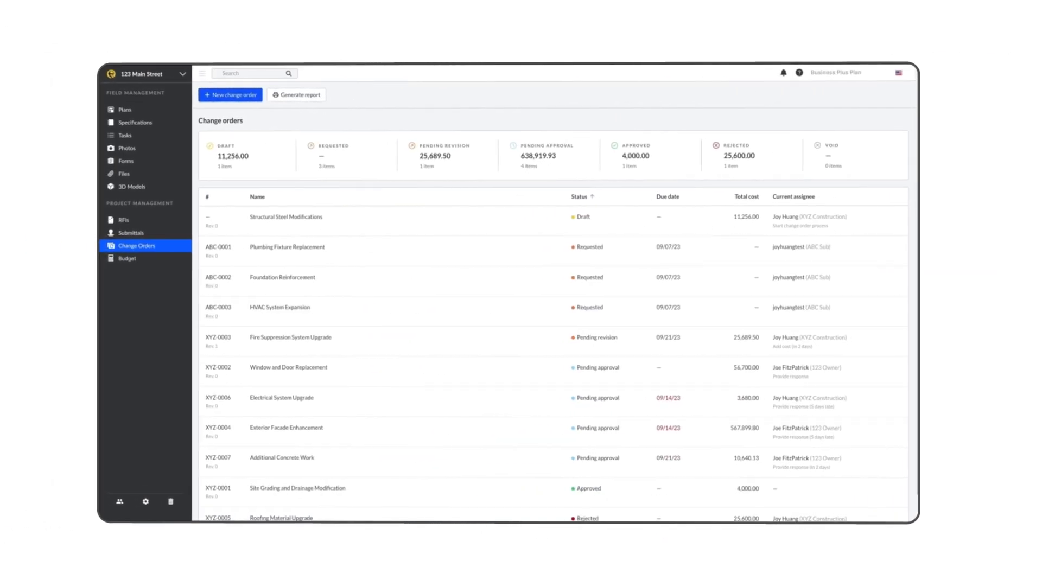
Open the Electrical System Upgrade change order from the change orders list
scroll(down, 3)
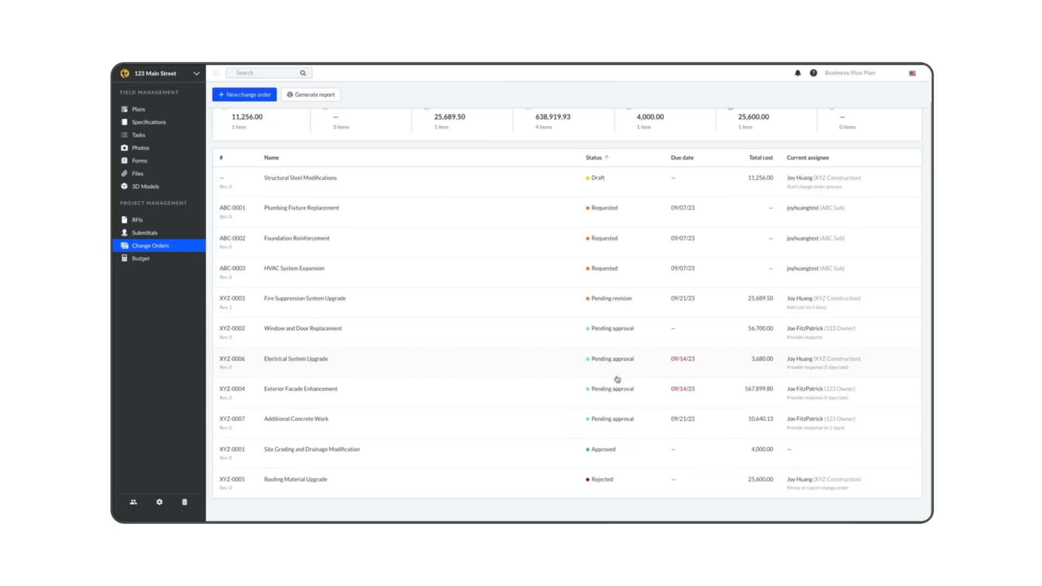
click(296, 358)
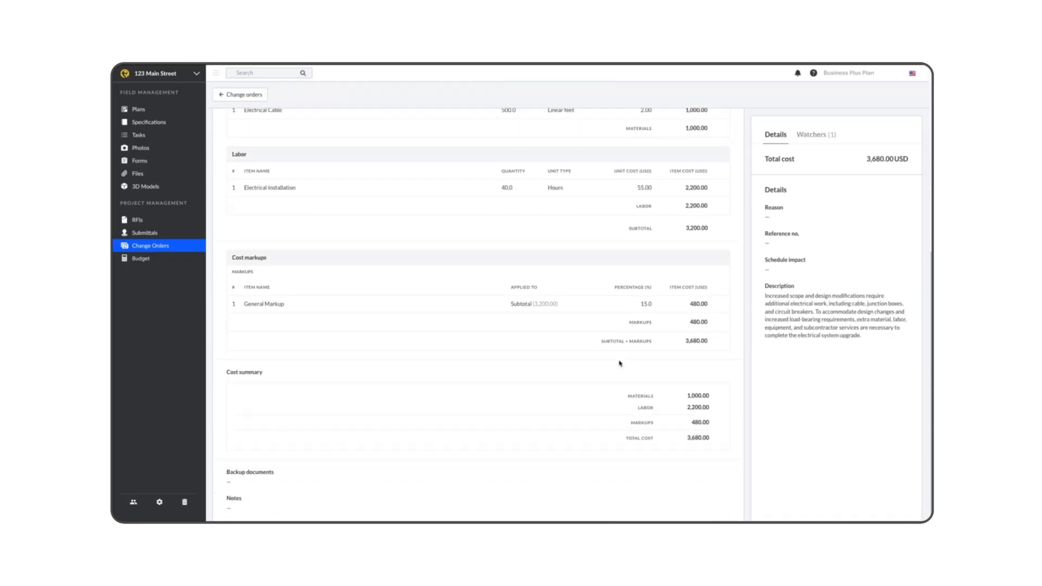